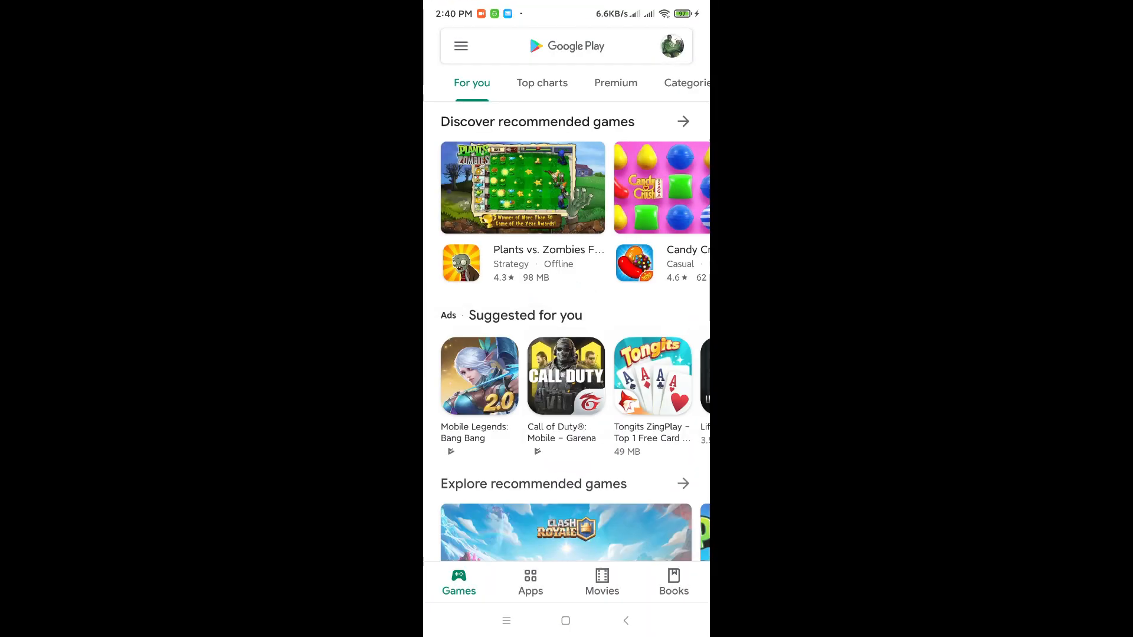
Search Google Play for 'keyboard' and choose the 'keyboard x' suggestion.
click(574, 46)
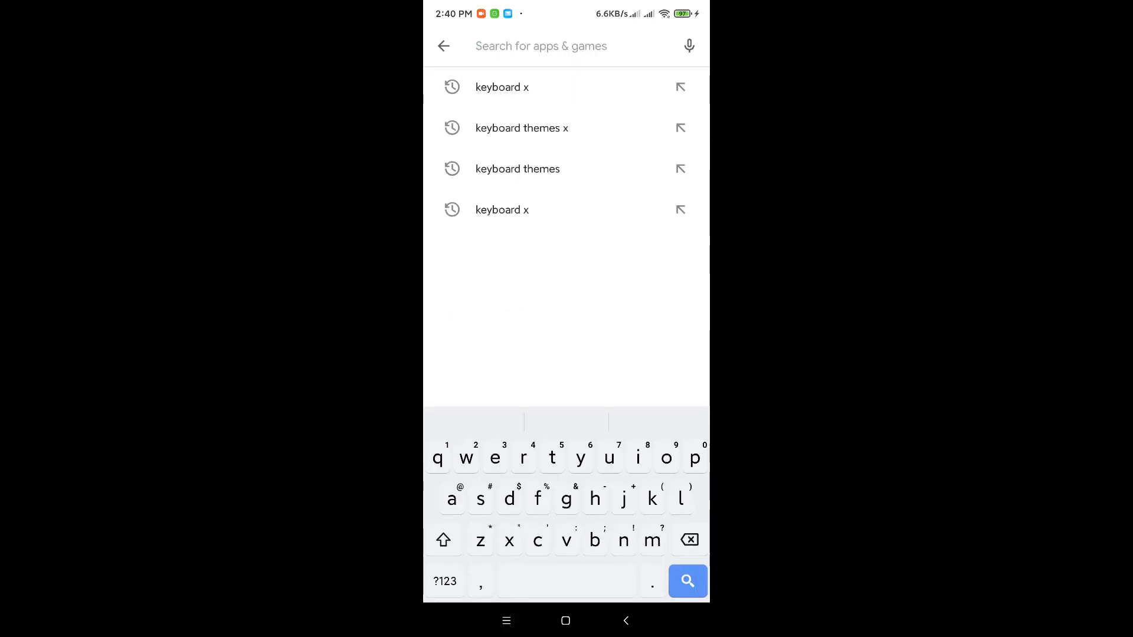
text(keyboar)
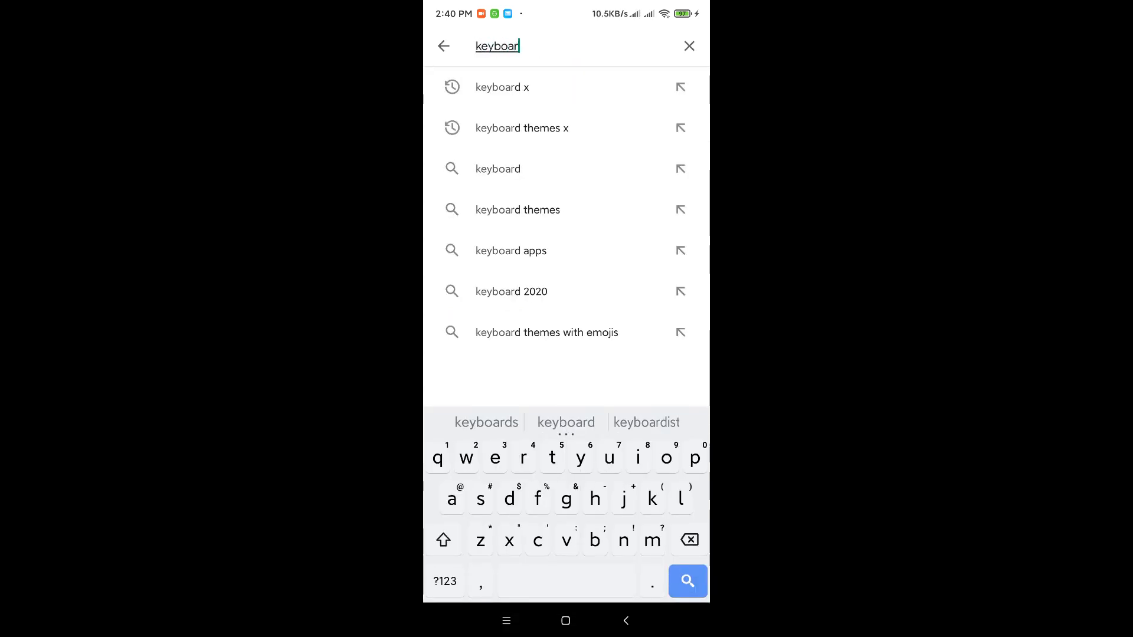
text(d)
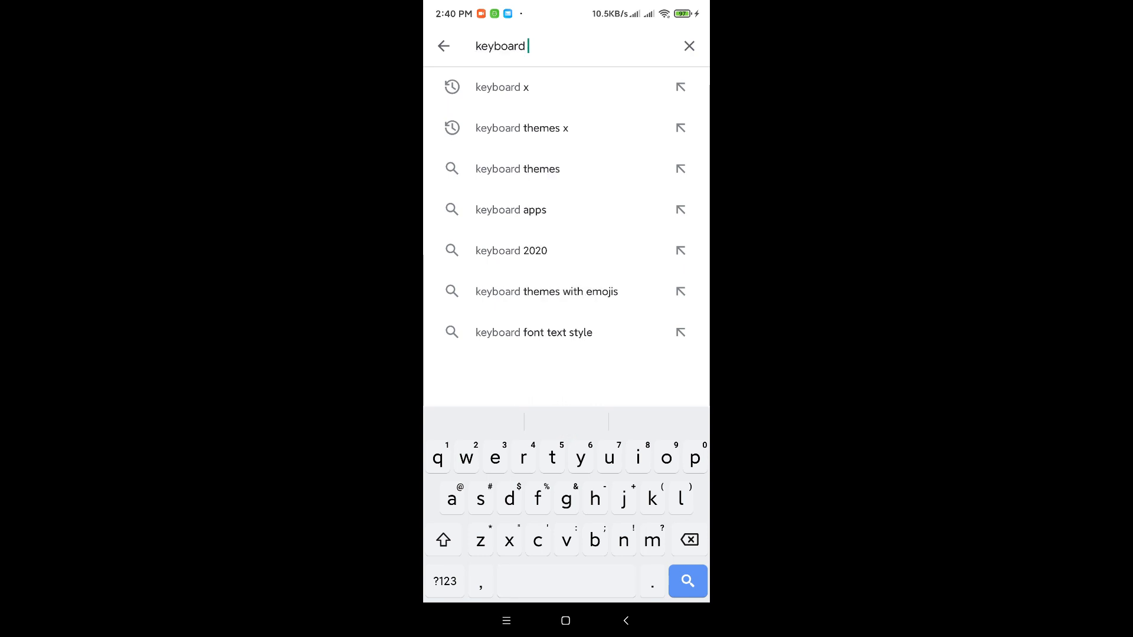
click(502, 87)
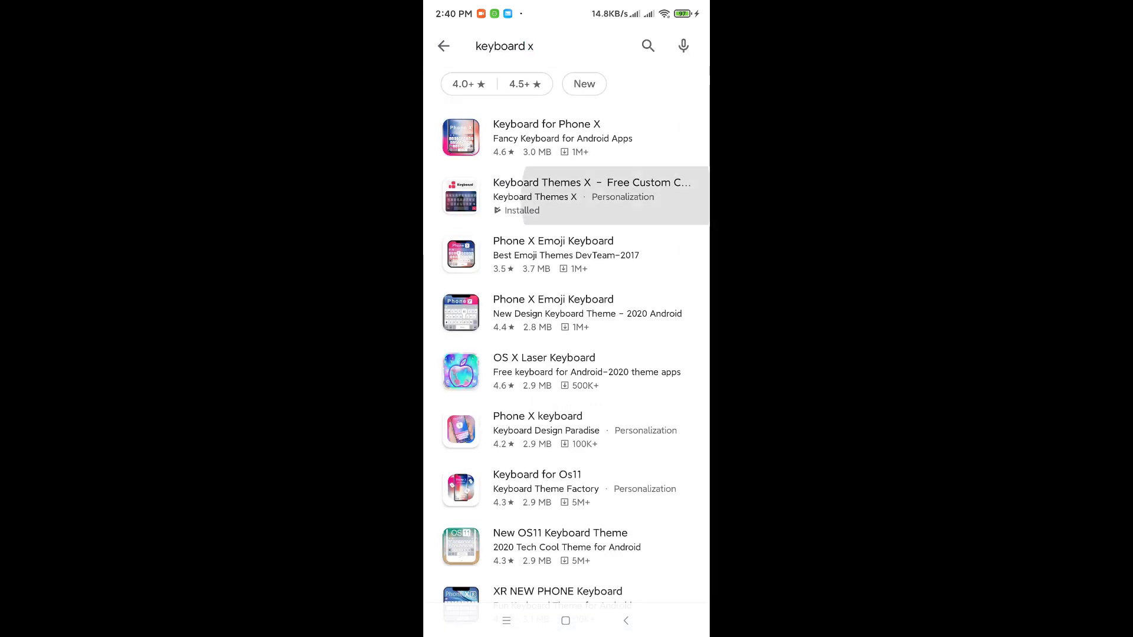
Launch the already-installed Keyboard Themes X app from its store page.
click(590, 196)
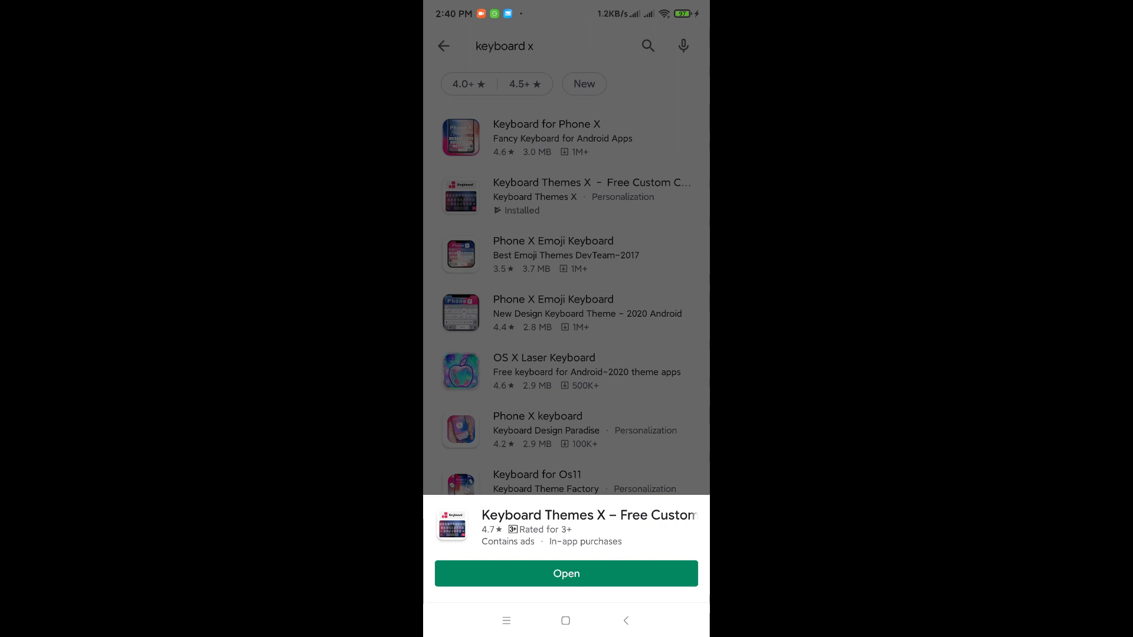
click(566, 573)
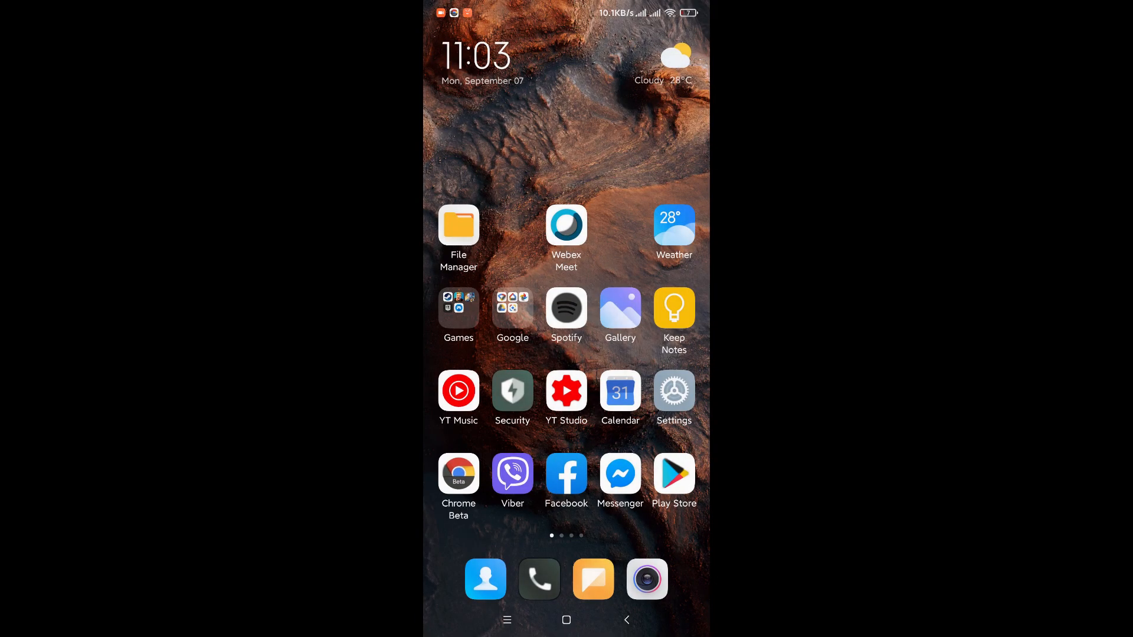
Reach Languages & input under Additional settings in the phone's Settings.
click(674, 390)
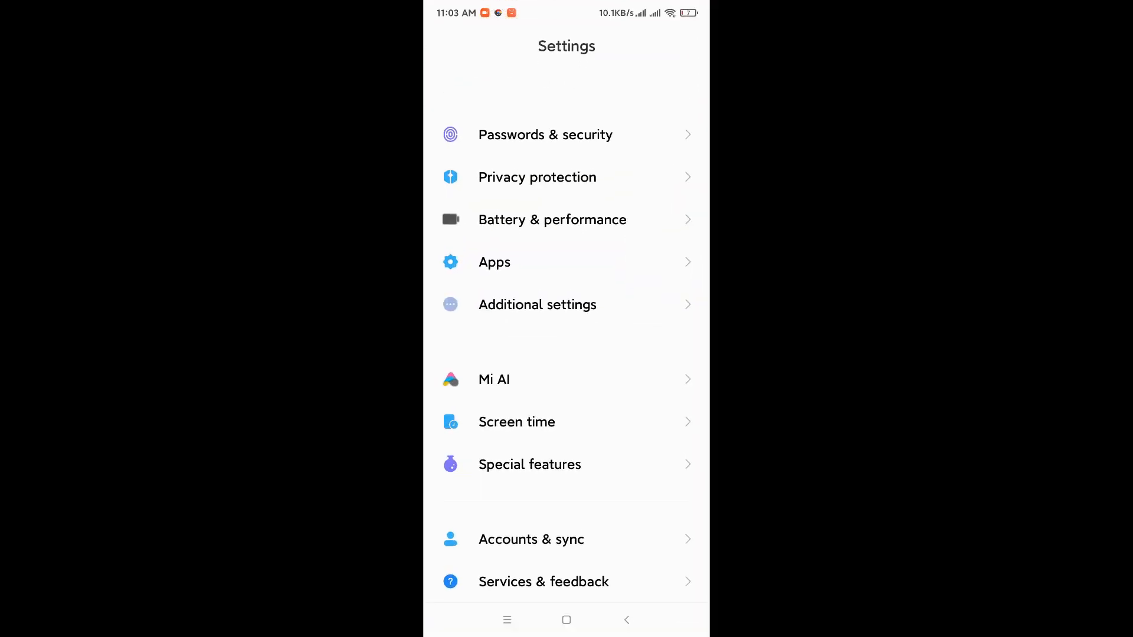
scroll(down, 3)
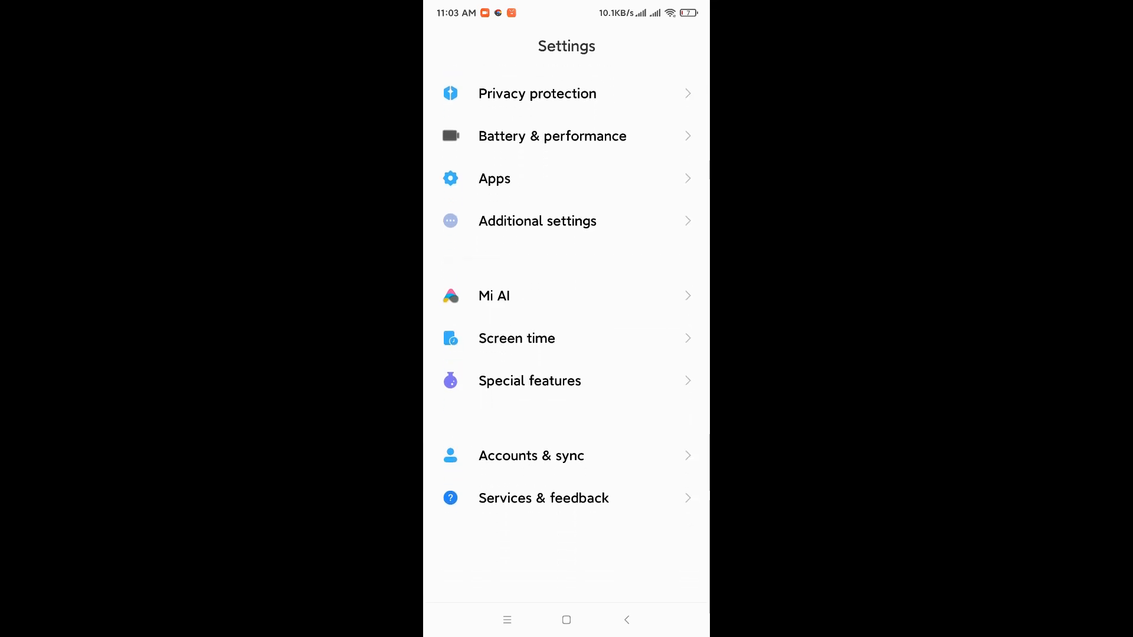
scroll(down, 3)
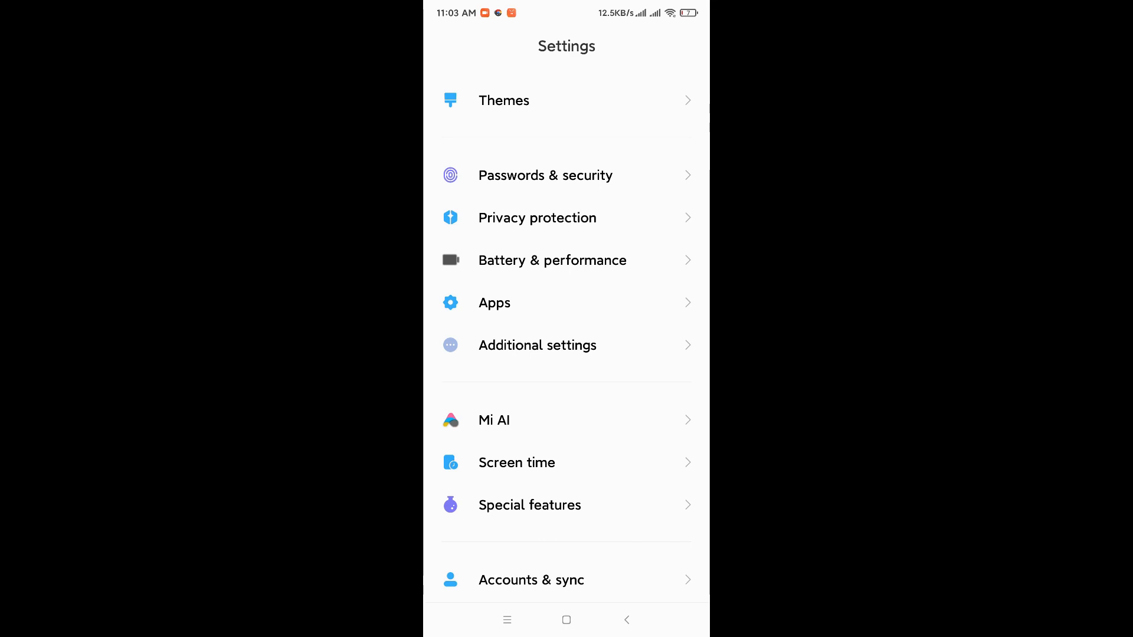
click(538, 345)
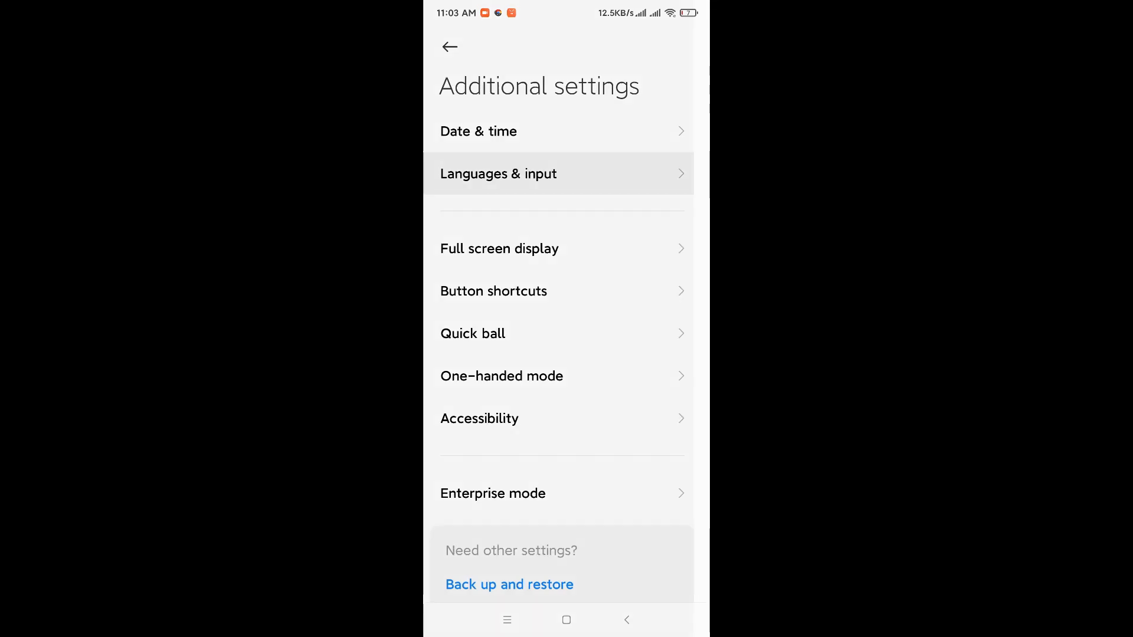
click(498, 174)
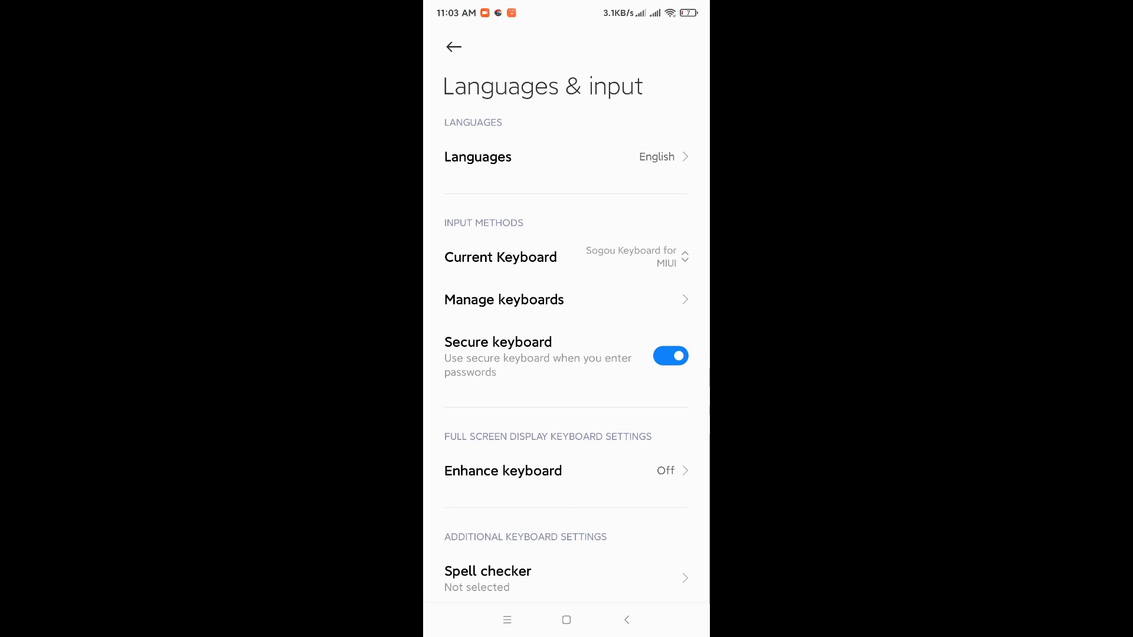
Change the current keyboard from Sogou Keyboard for MIUI to X Keyboard.
click(500, 257)
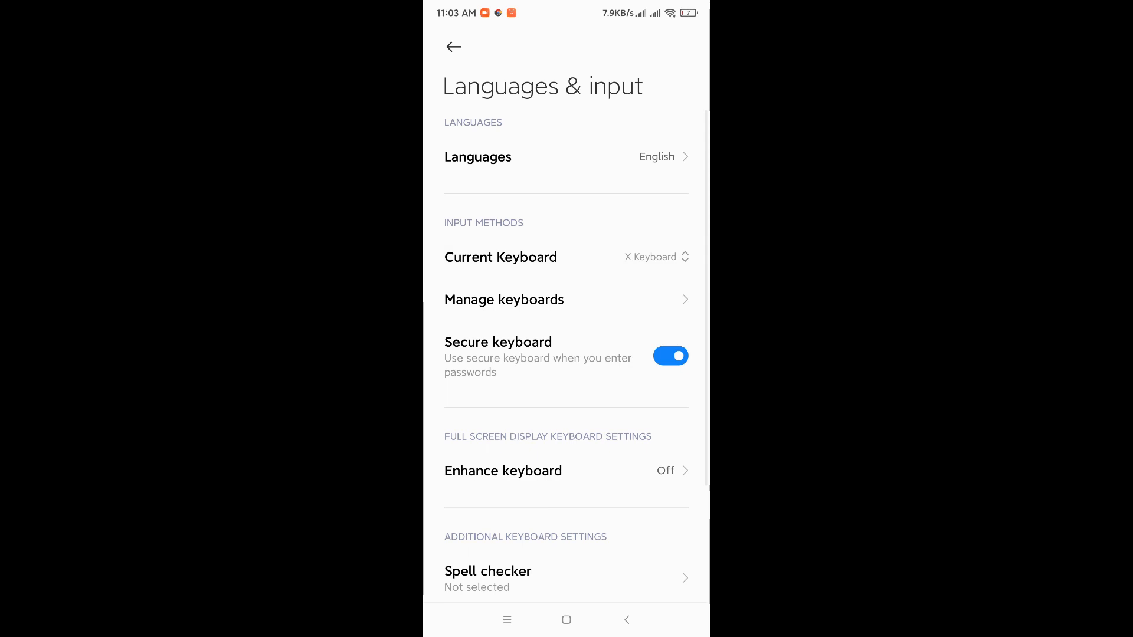
click(476, 157)
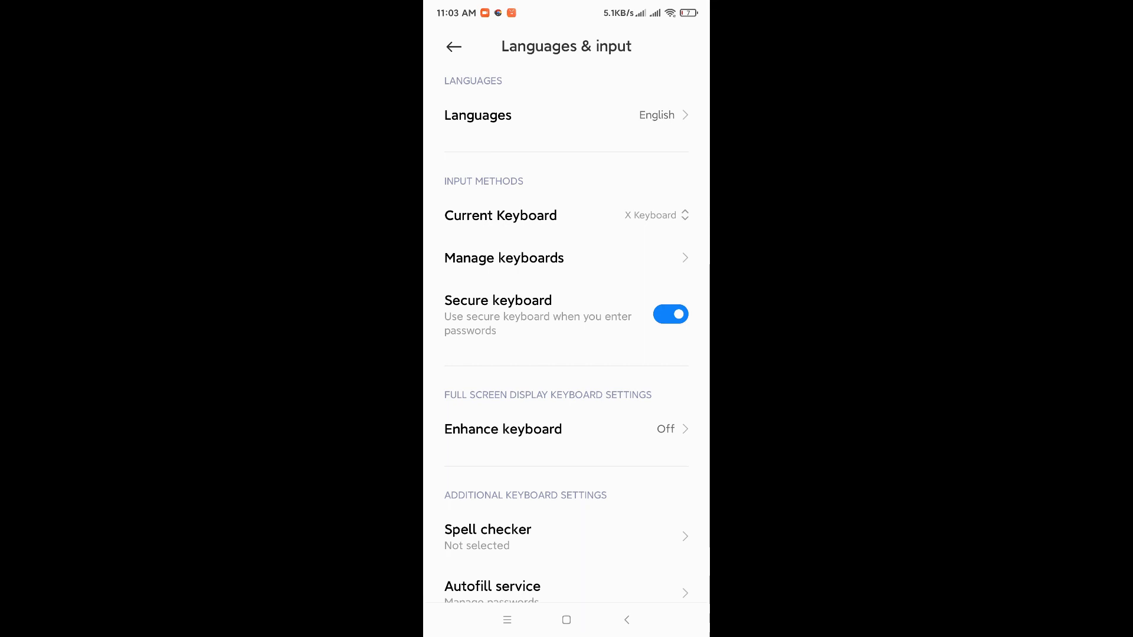
Disable Sogou Keyboard for MIUI under Manage keyboards, then enter X Keyboard's settings.
click(504, 257)
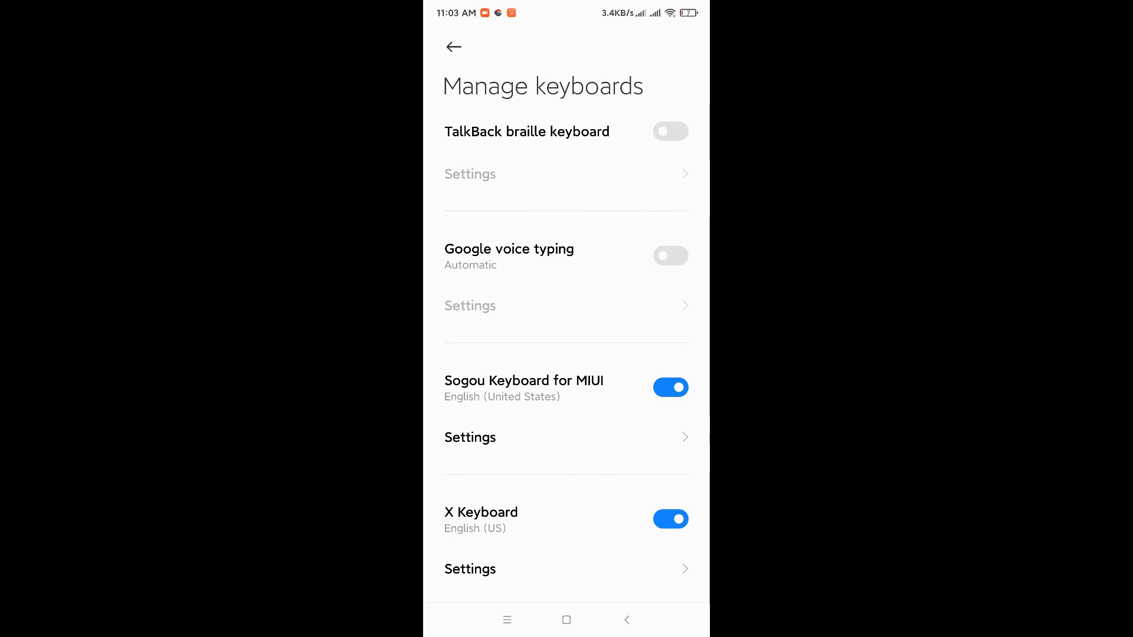
click(670, 387)
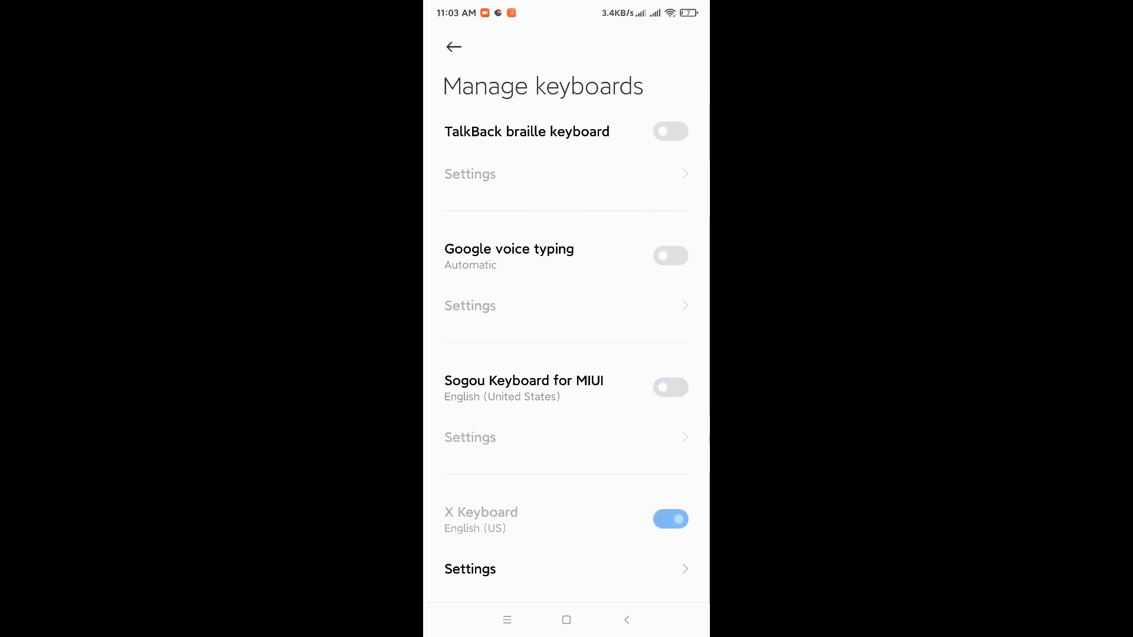
click(670, 387)
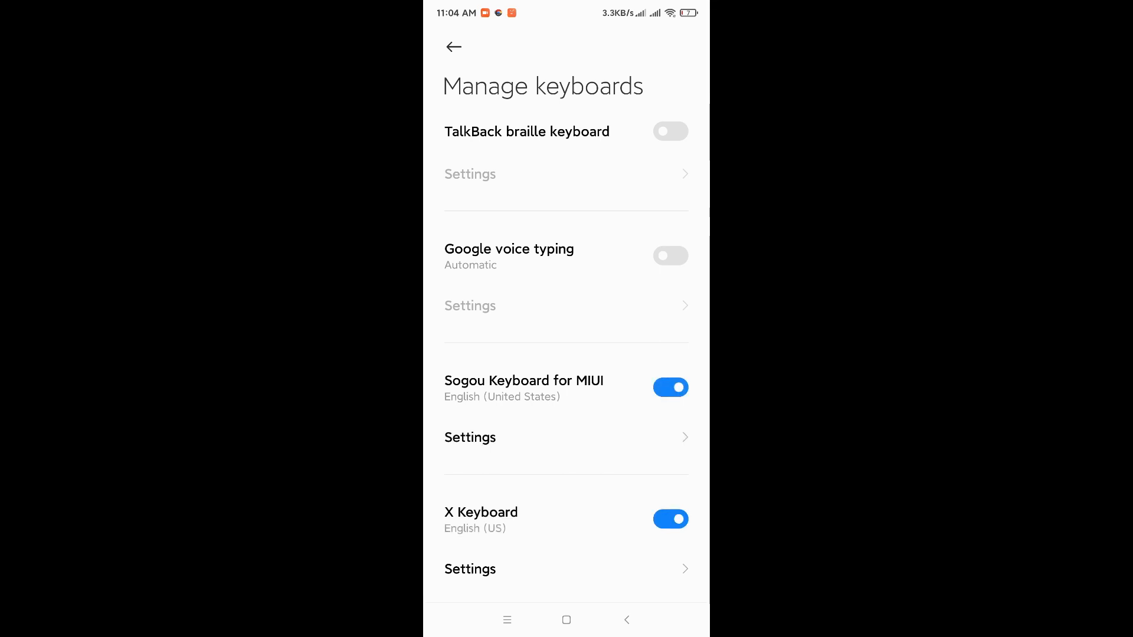
click(671, 387)
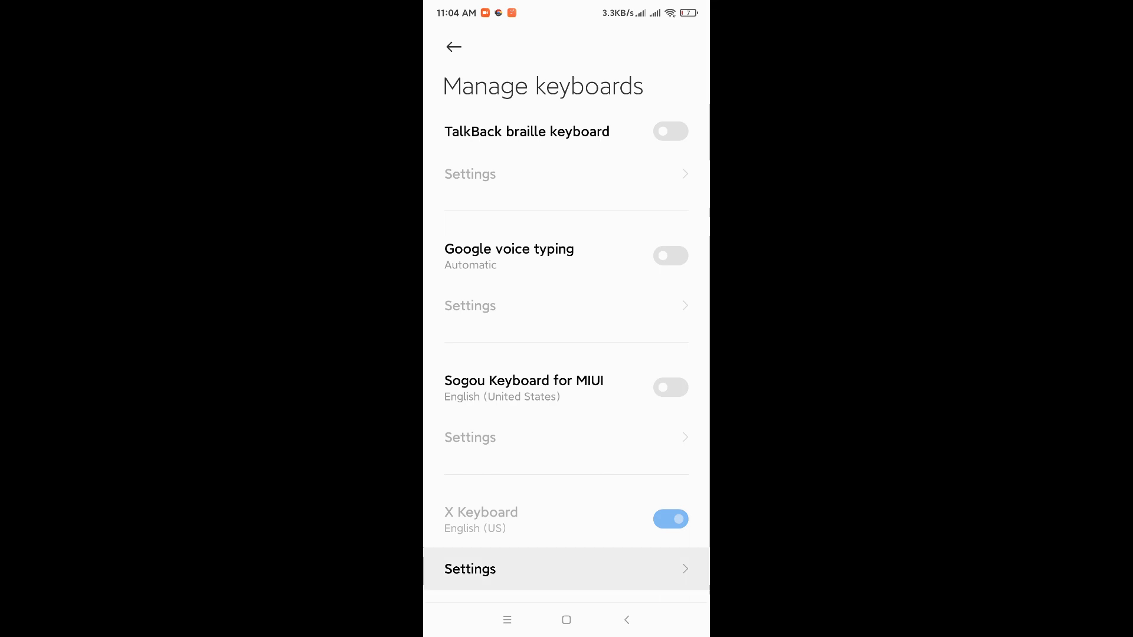
click(470, 569)
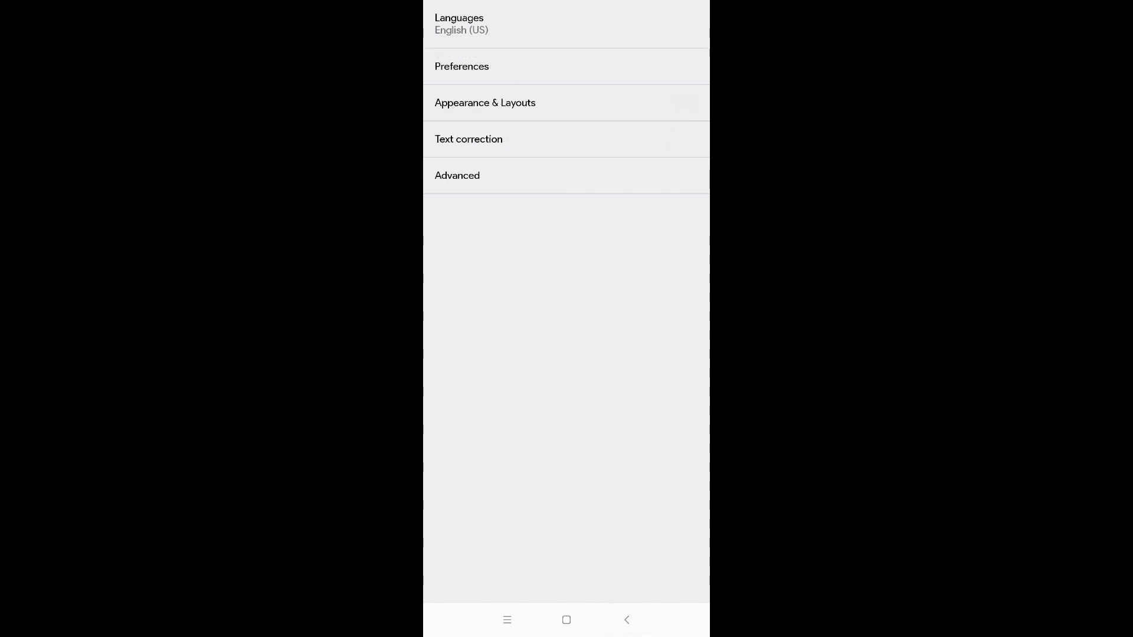
Review X Keyboard's key press, shortcut and layout preferences, then leave its settings.
click(468, 139)
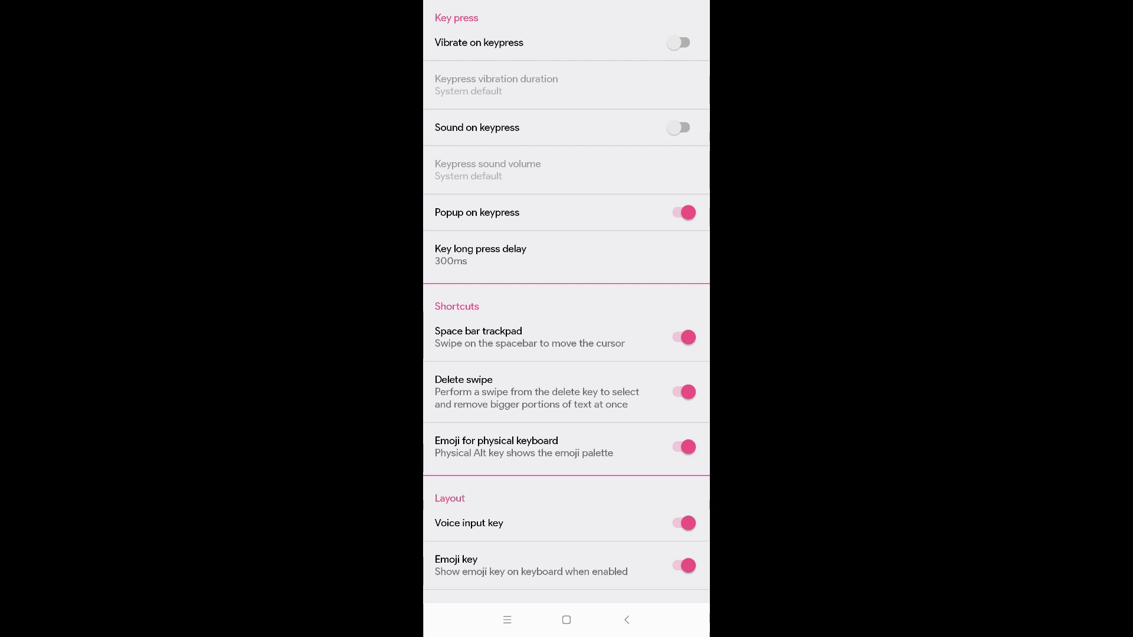
scroll(down, 3)
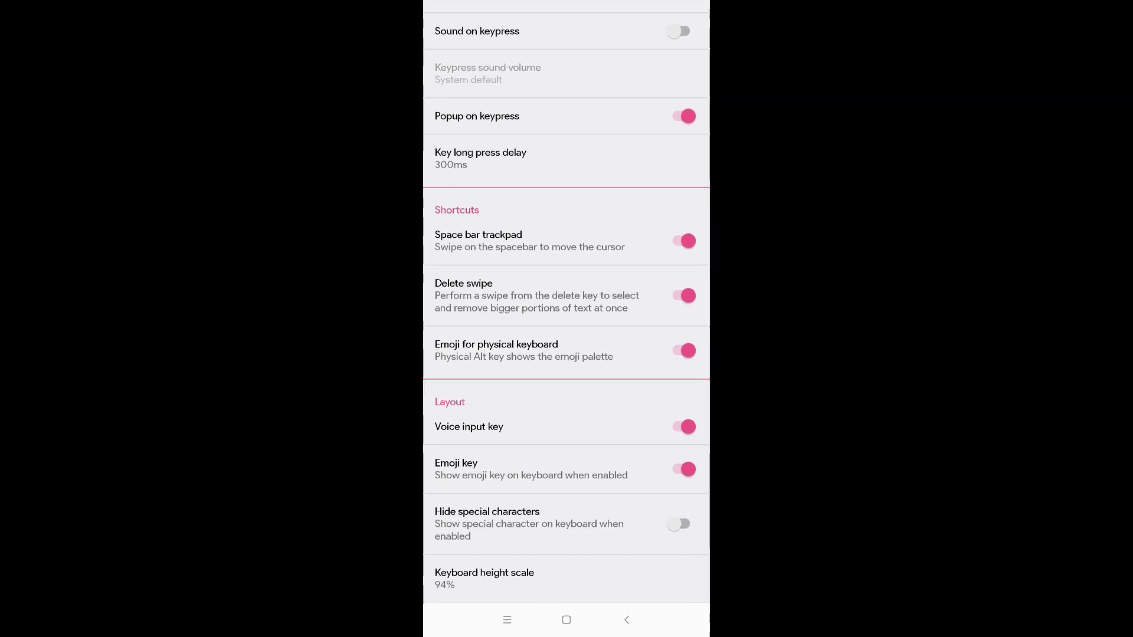
click(626, 619)
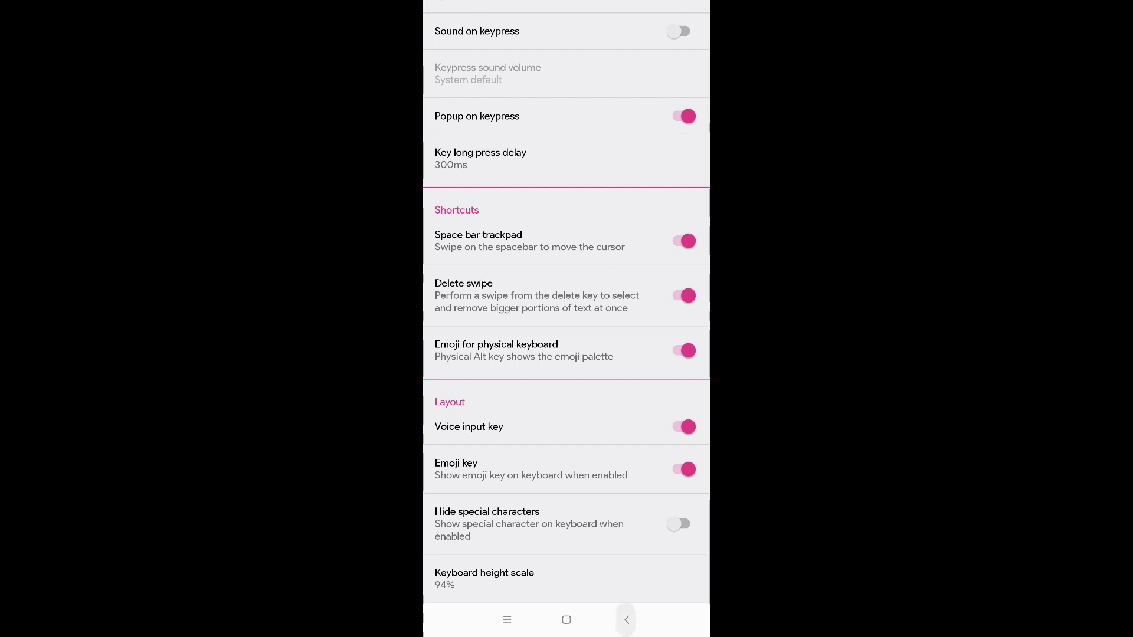
click(625, 621)
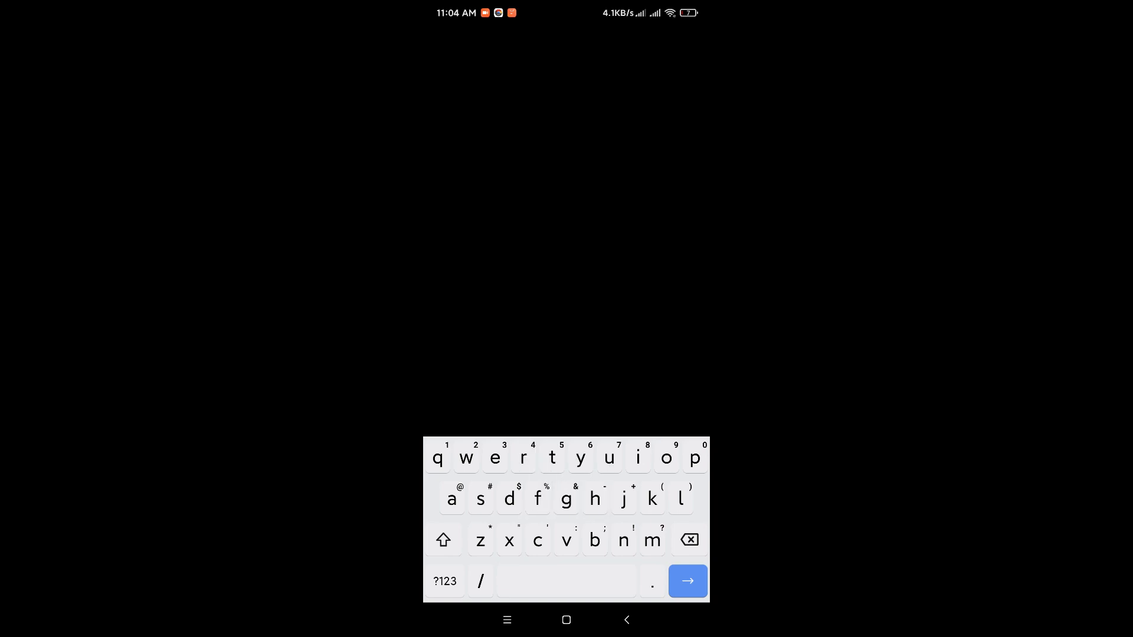
Try X Keyboard's ?123 numbers-and-symbols layout by entering 5, returning to Settings.
click(444, 580)
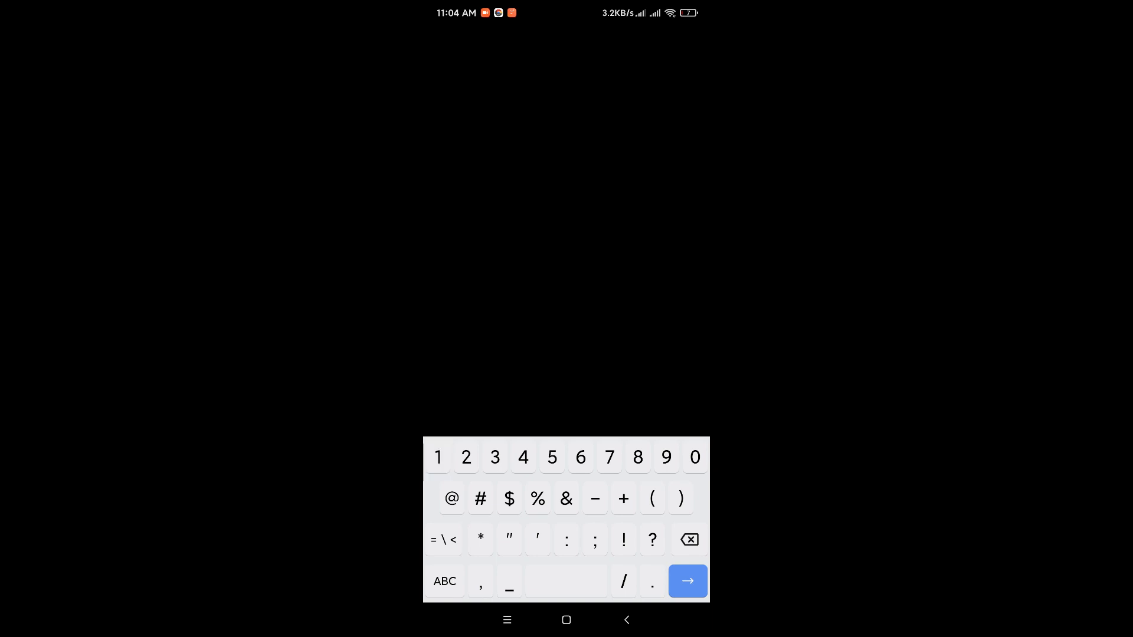
click(552, 458)
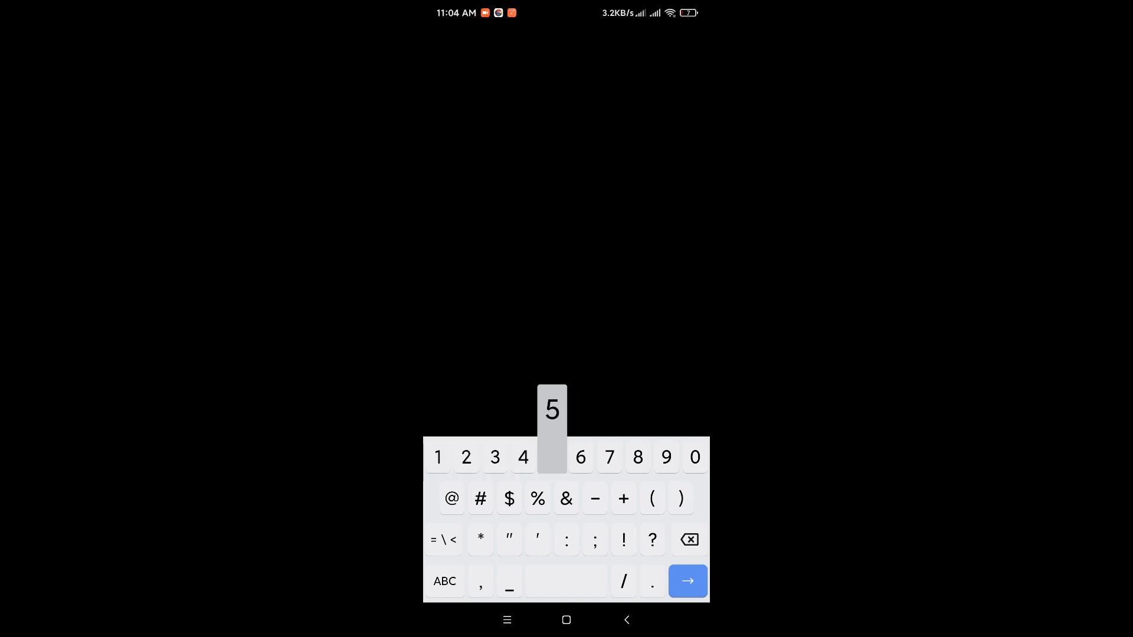
click(552, 458)
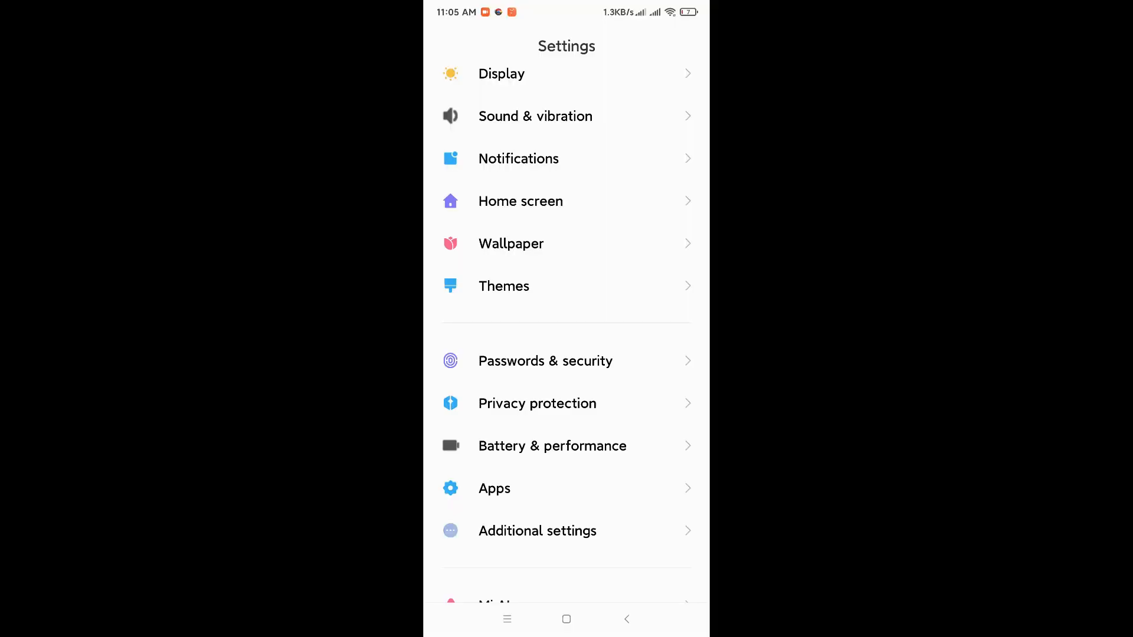
Search Manage apps for 'x k' and open X Keyboard's App info page.
click(493, 489)
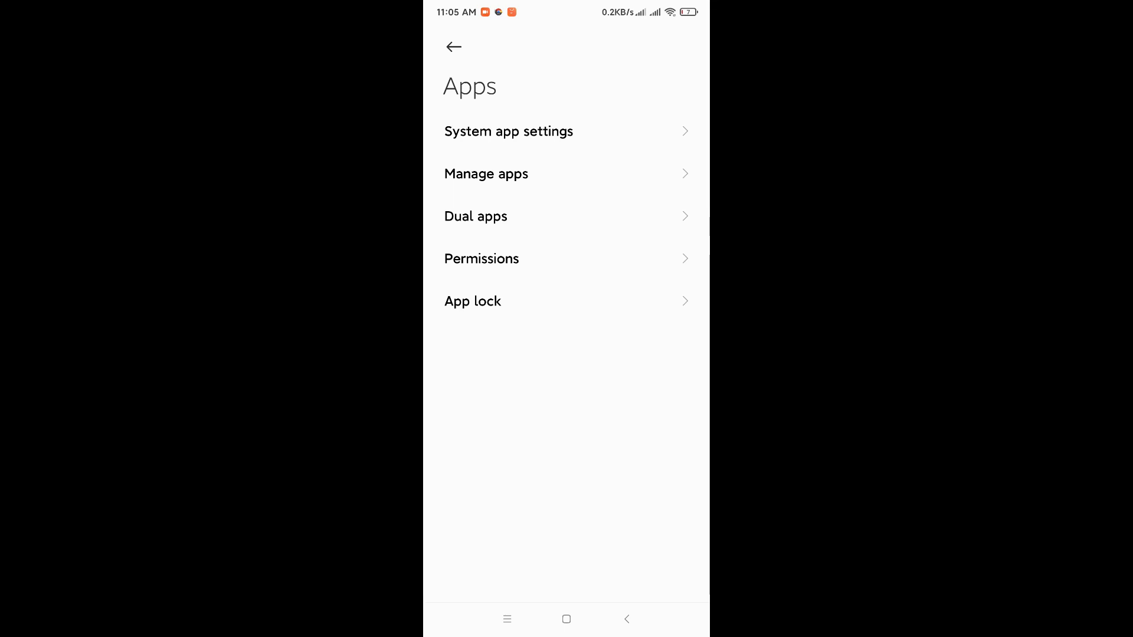
click(487, 173)
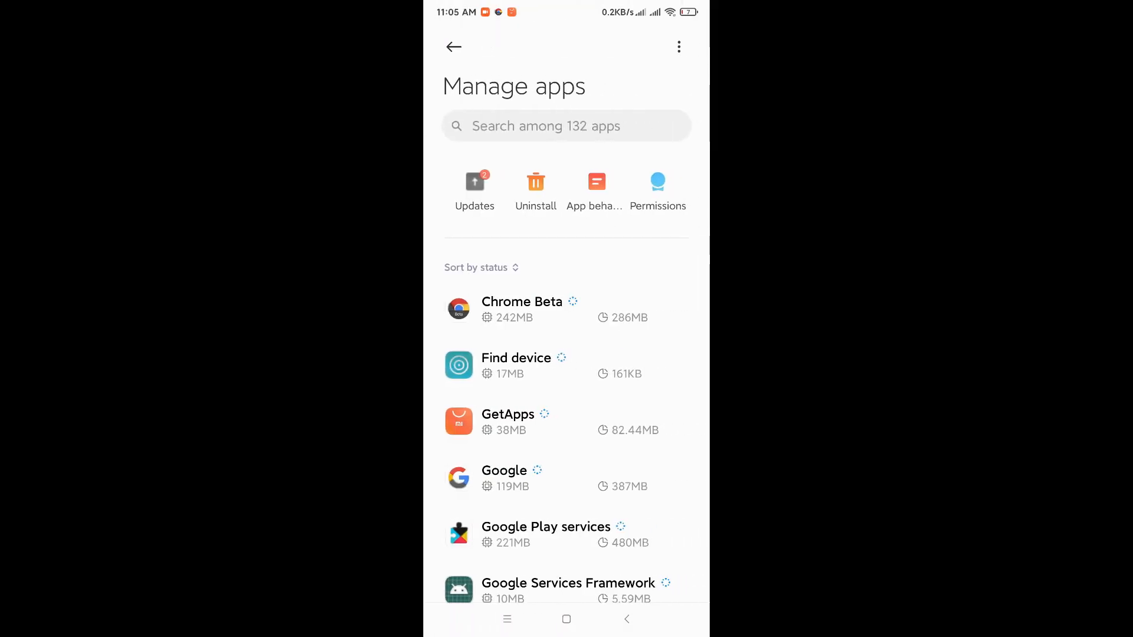
text(x k)
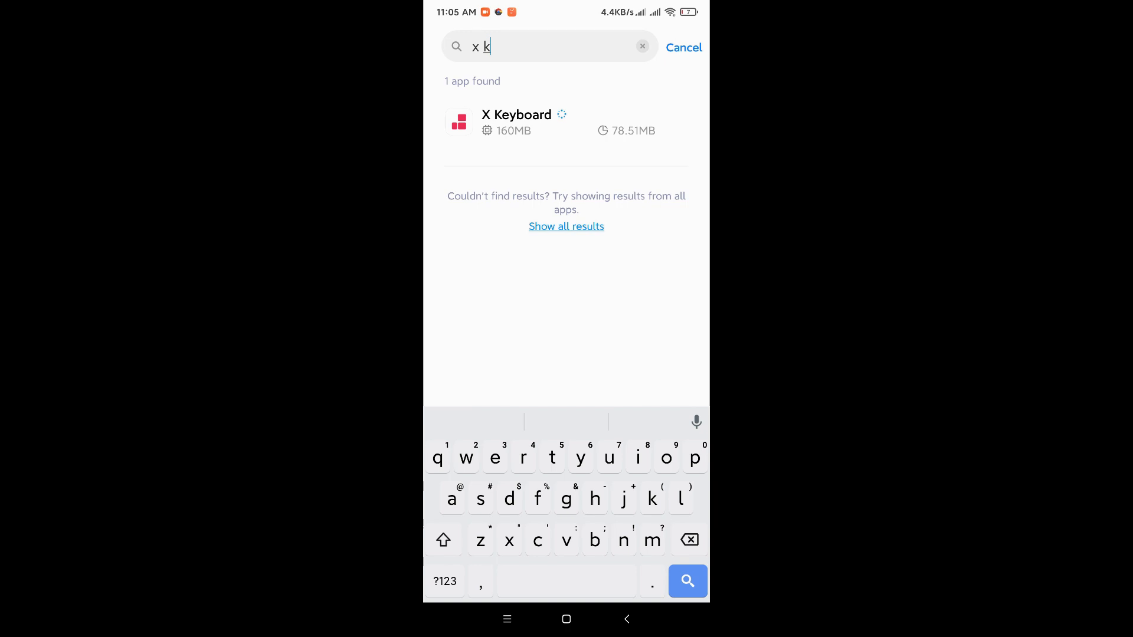
click(494, 458)
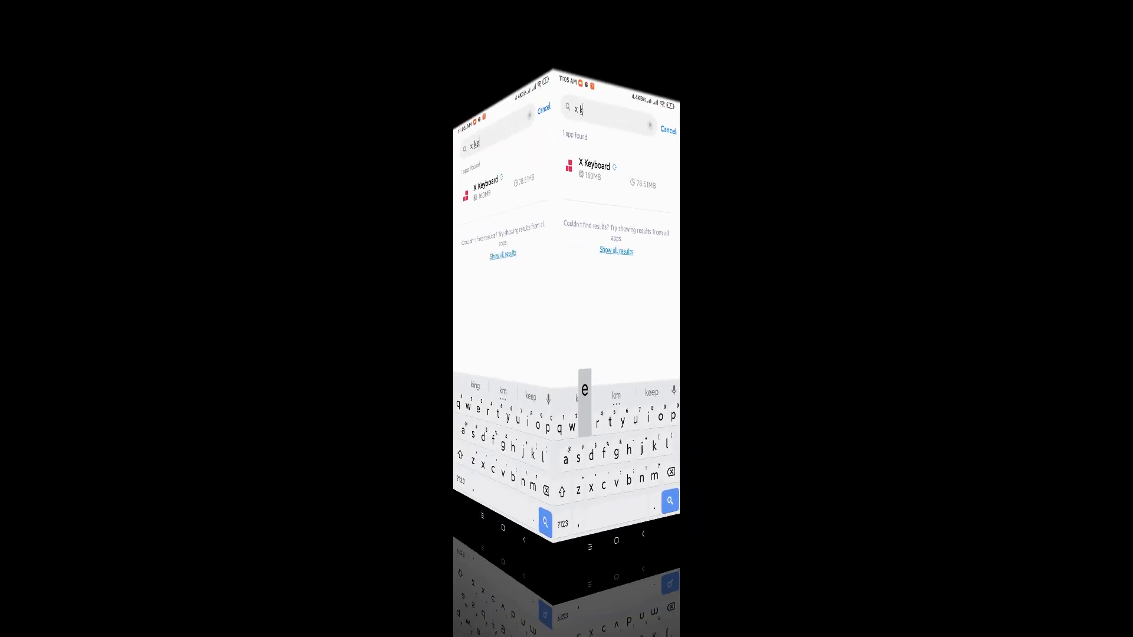
click(618, 166)
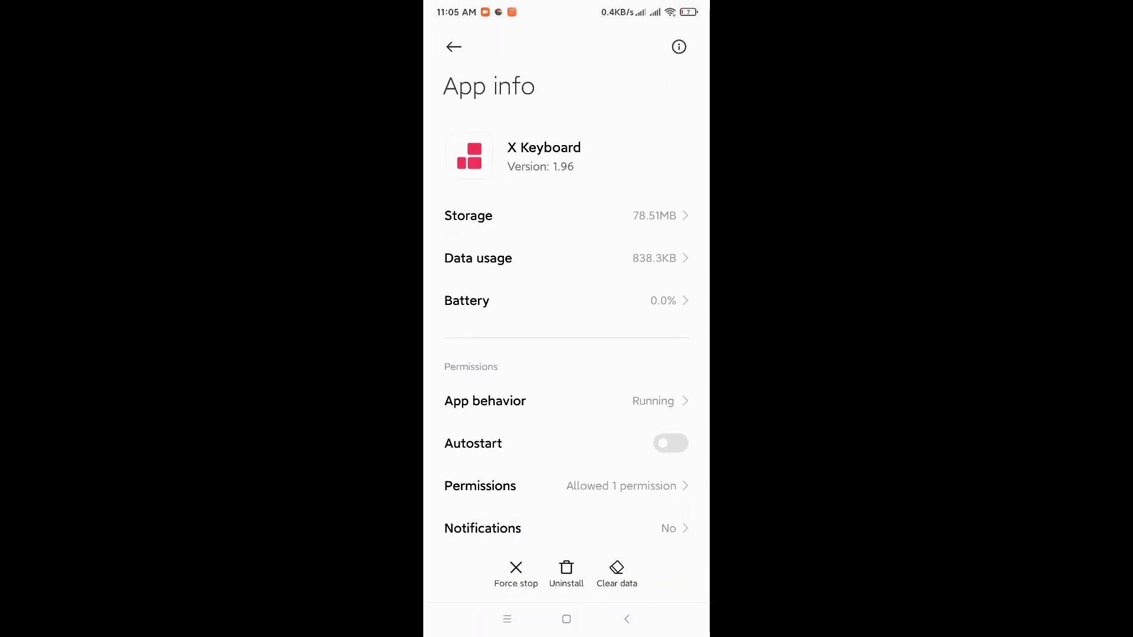
Review X Keyboard's granted permissions list, then return to the home screen.
scroll(down, 3)
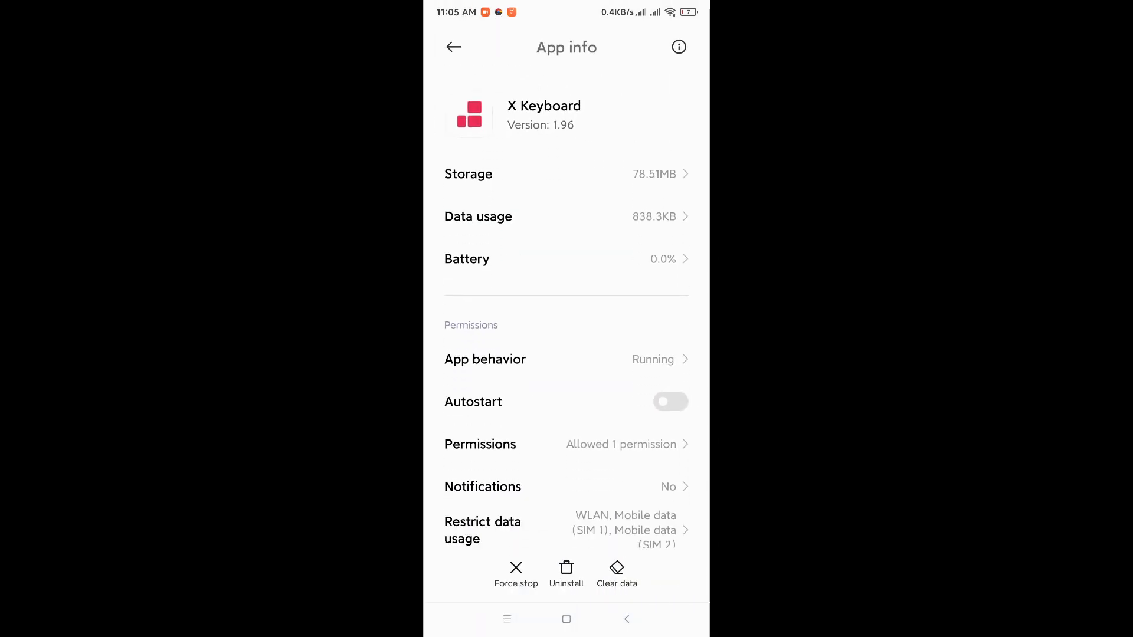
scroll(down, 3)
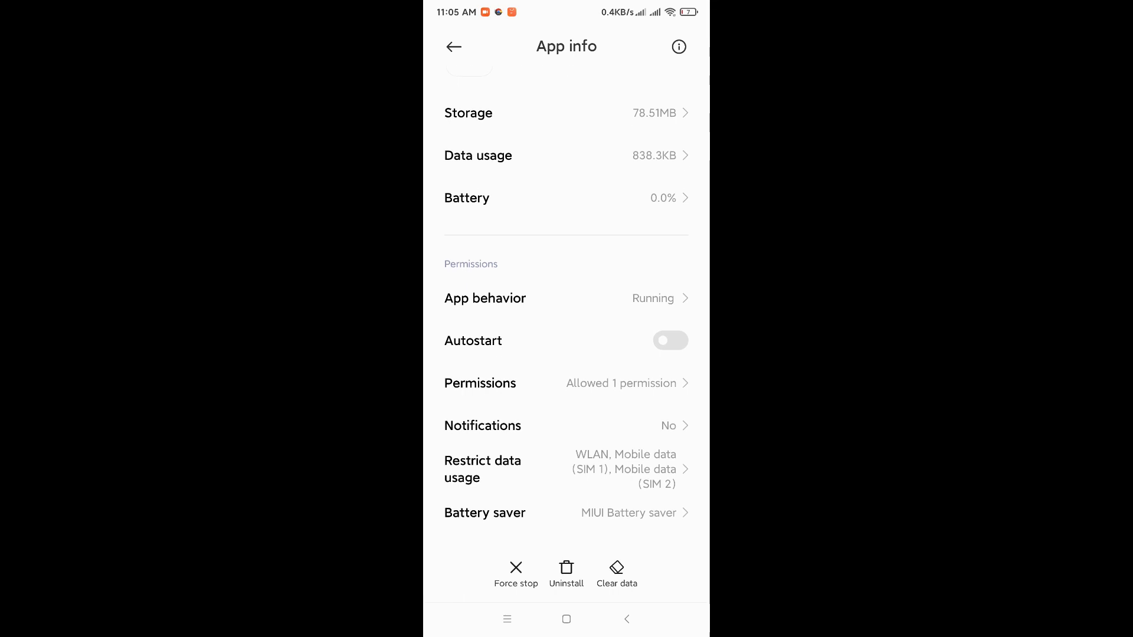
click(480, 382)
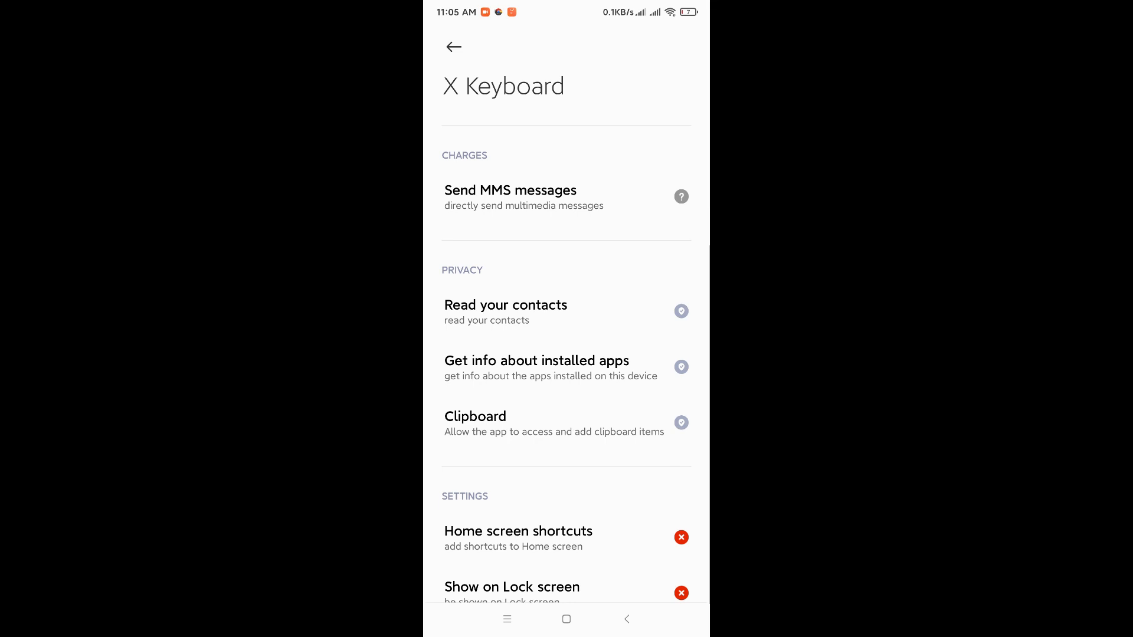
scroll(down, 3)
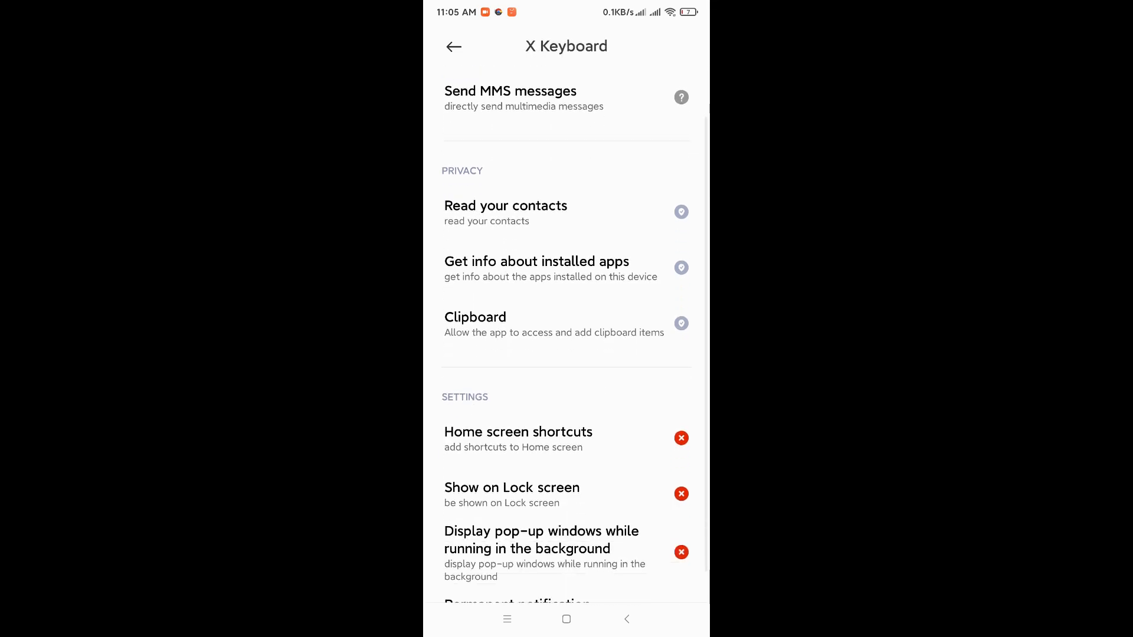
scroll(down, 3)
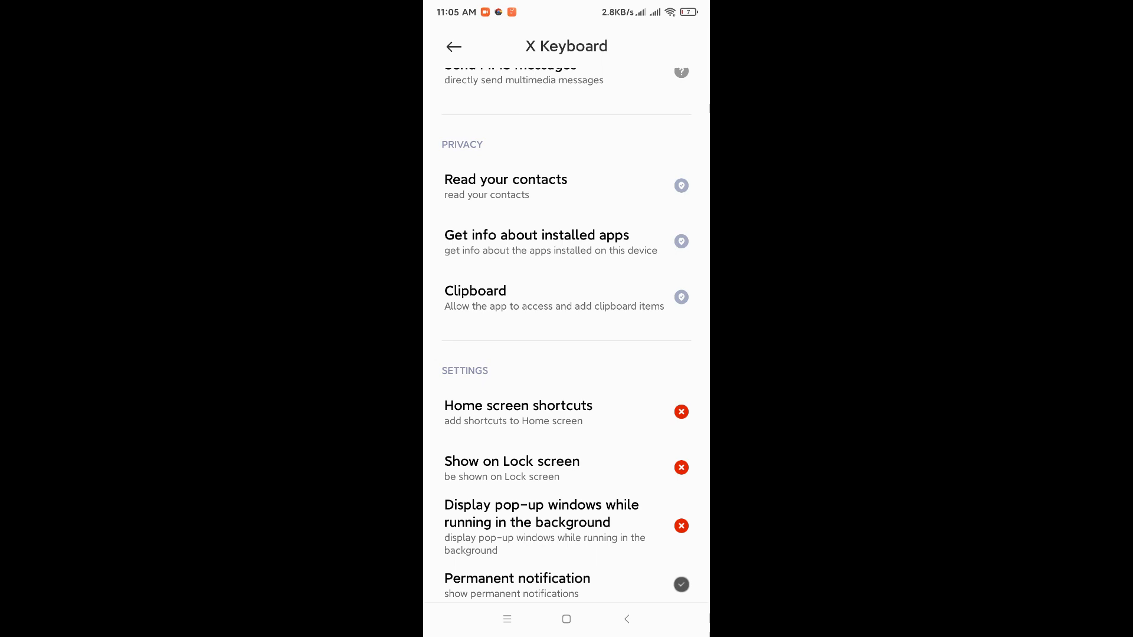
scroll(down, 3)
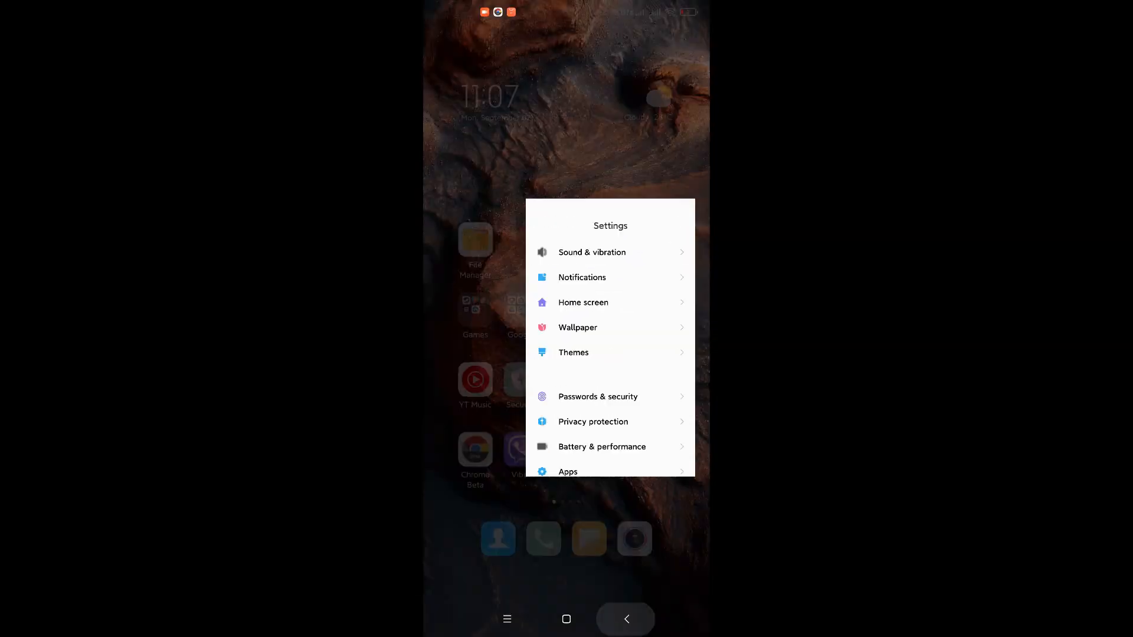
click(625, 619)
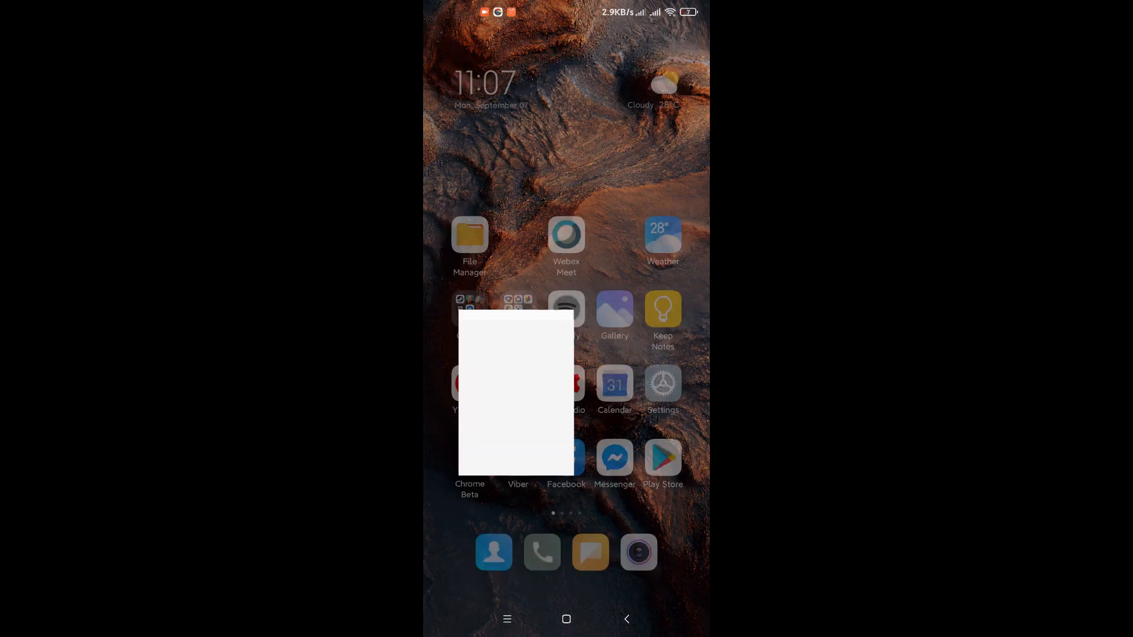